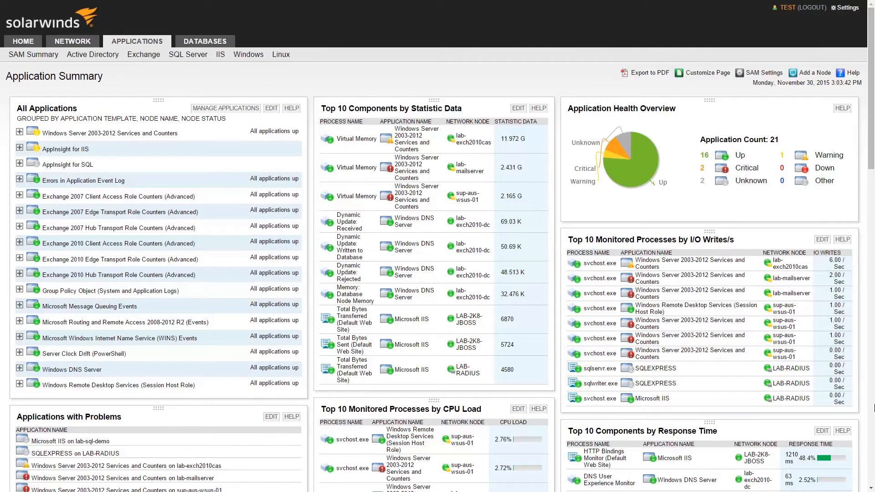
mouse_move(873, 419)
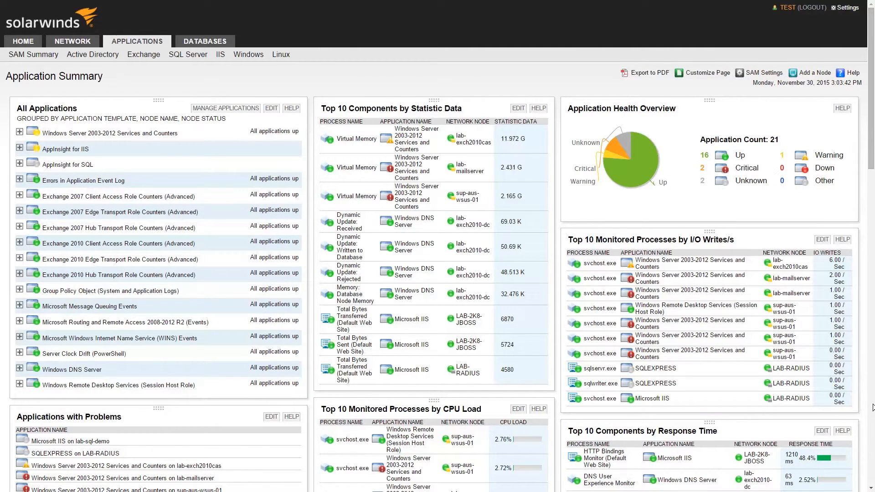
Scroll through the Application Summary so the physical memory Top 10 heads the middle column
scroll("down", 3)
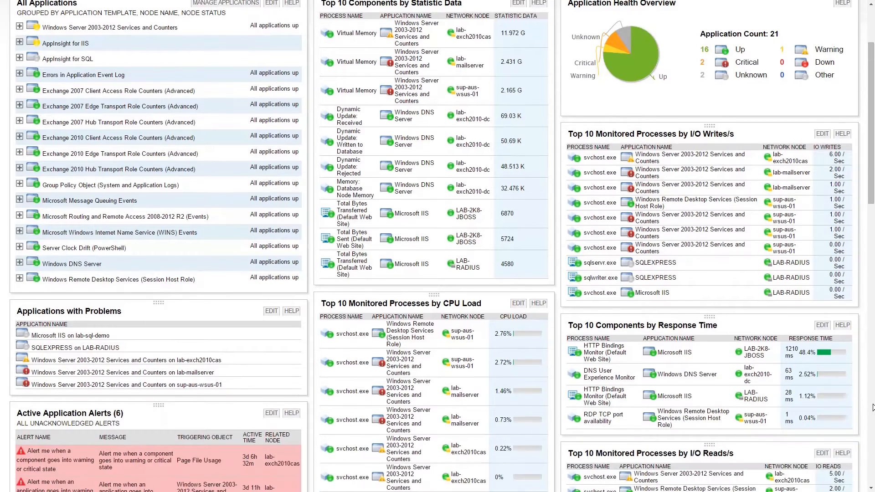
scroll("down", 3)
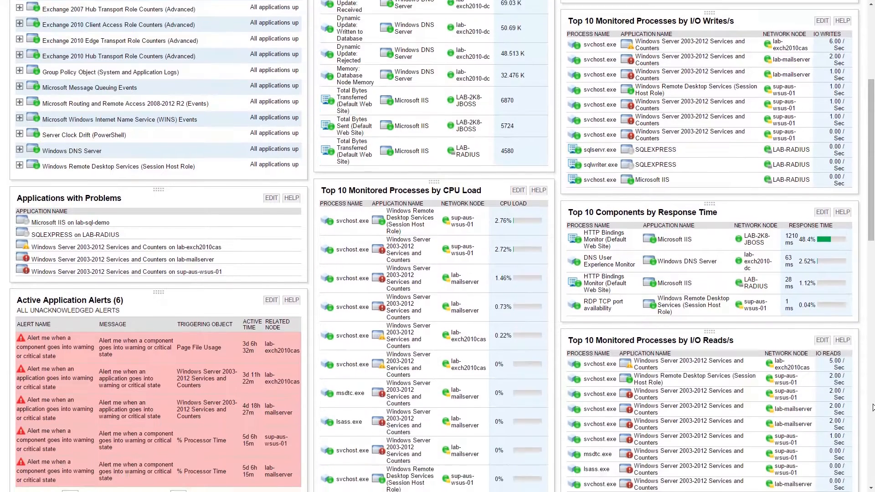
scroll("down", 3)
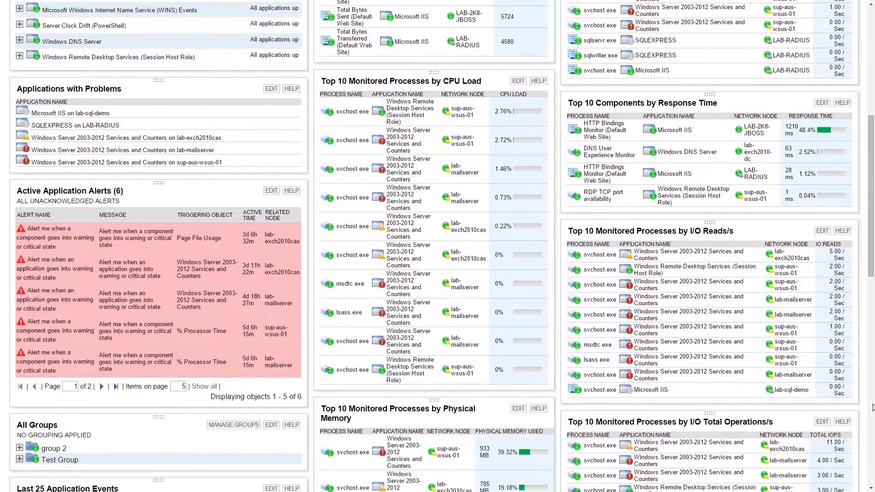
scroll("down", 3)
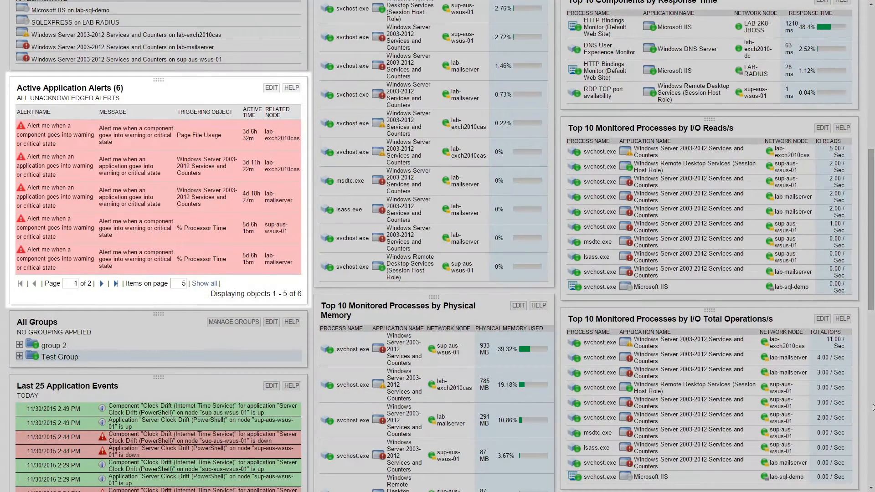
scroll("down", 3)
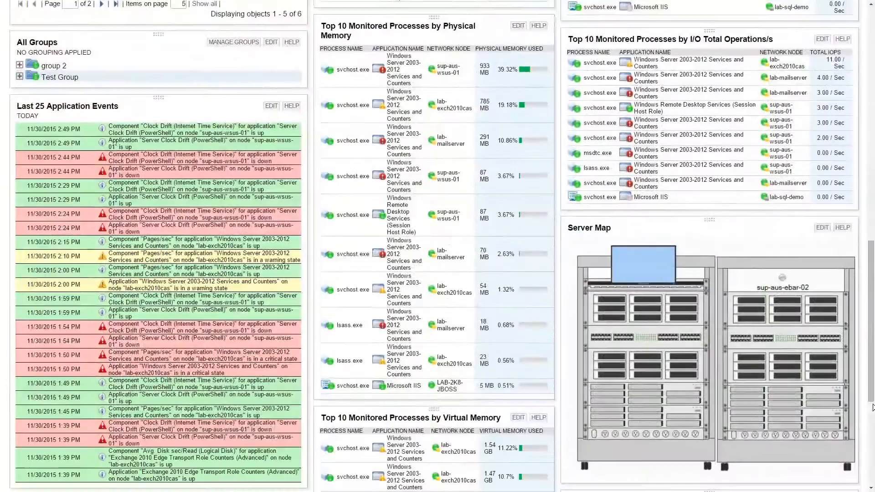
scroll("down", 3)
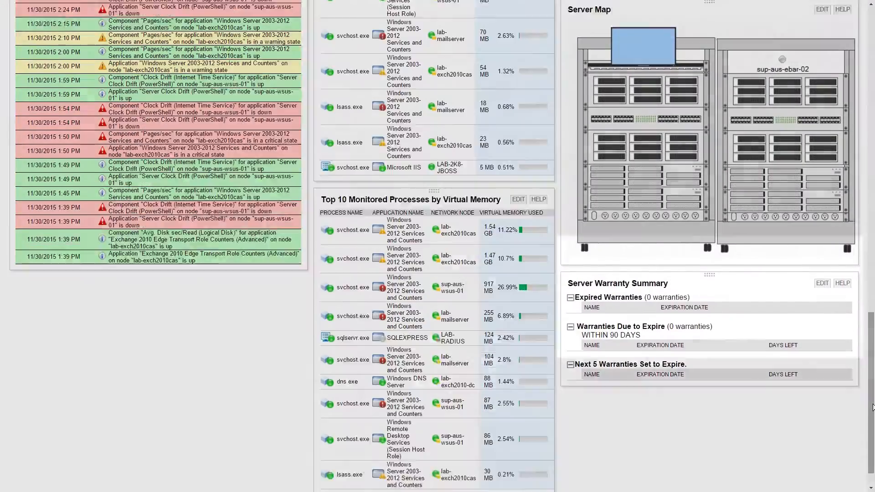
scroll("down", 3)
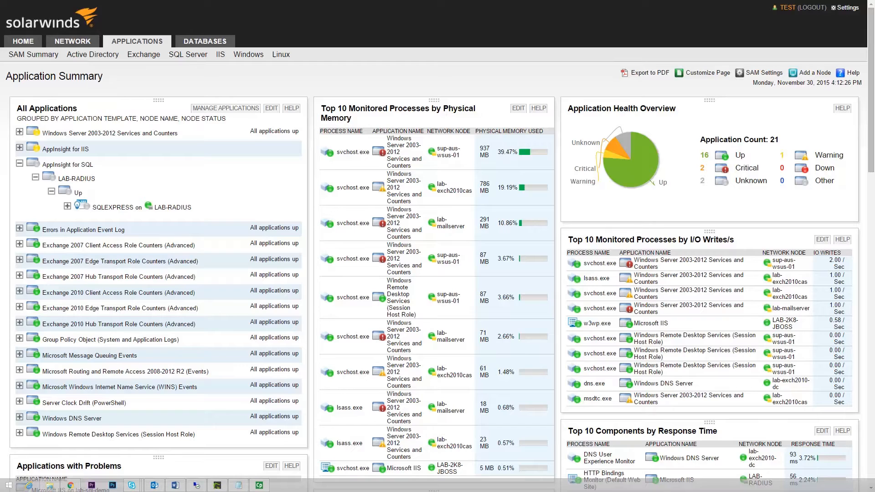
mouse_move(537, 97)
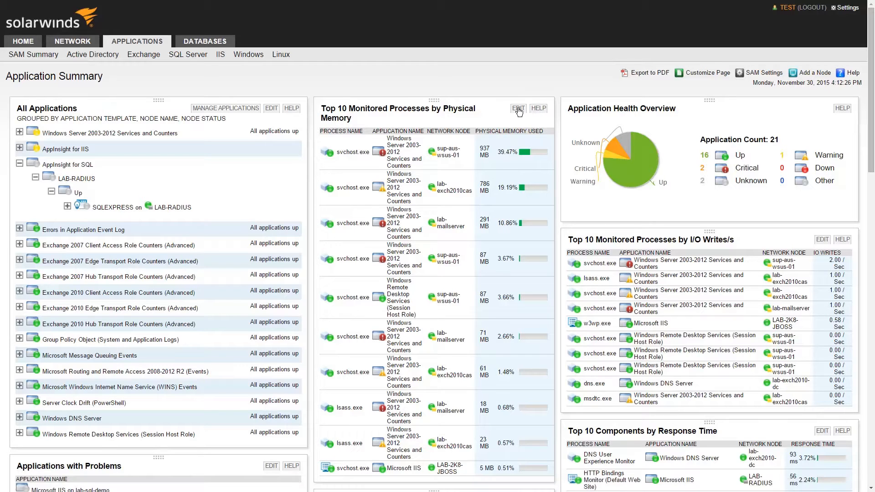
Filter the physical memory Top 10 with Application.Name not like 'SQL%' and submit it
left_click(517, 109)
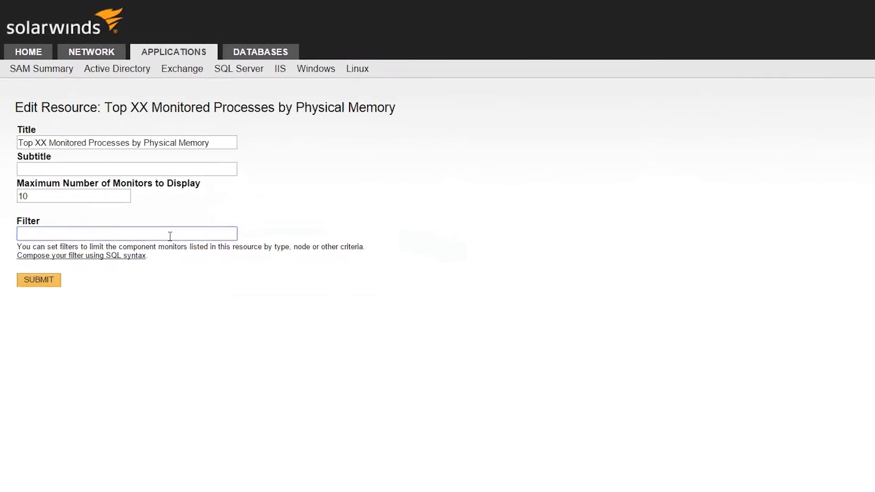
type("Application.Name not like 'SQL%'")
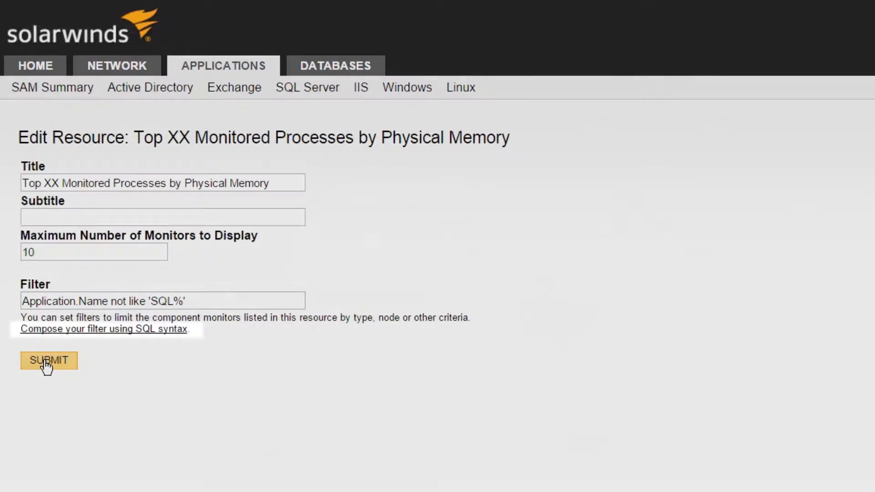
left_click(48, 361)
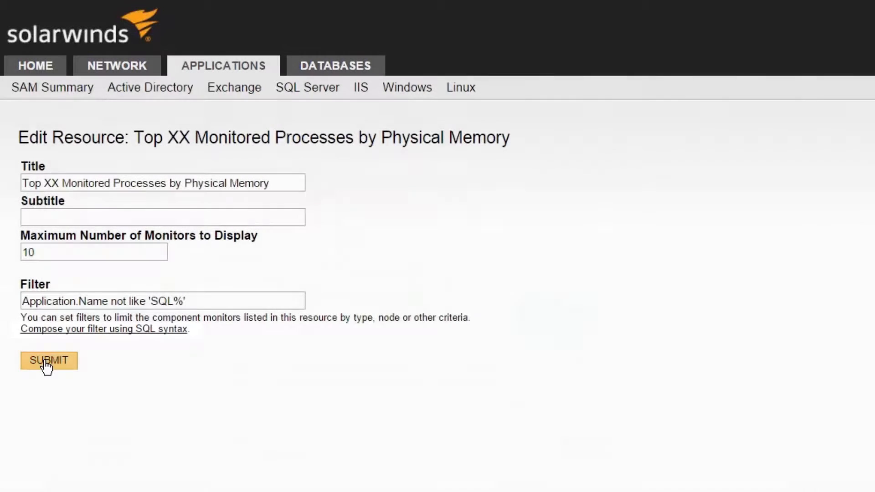
left_click(47, 361)
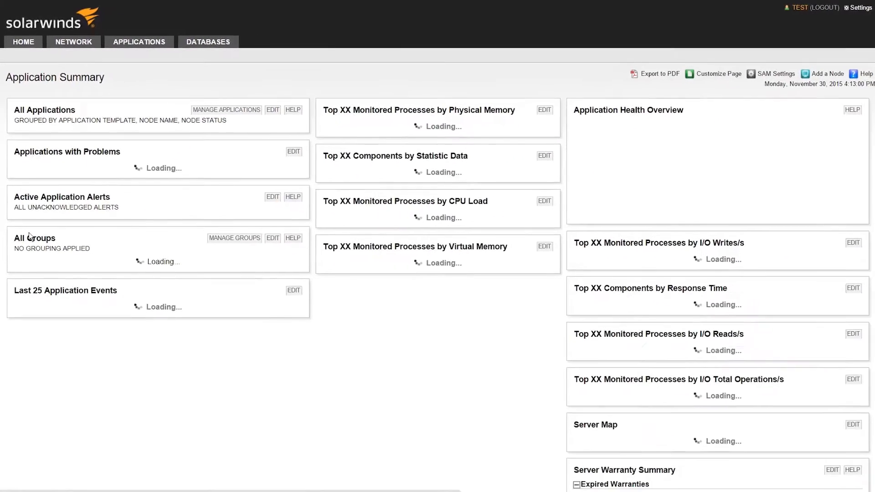
Let the filtered Application Summary reload, then request Customize Page
left_click(139, 42)
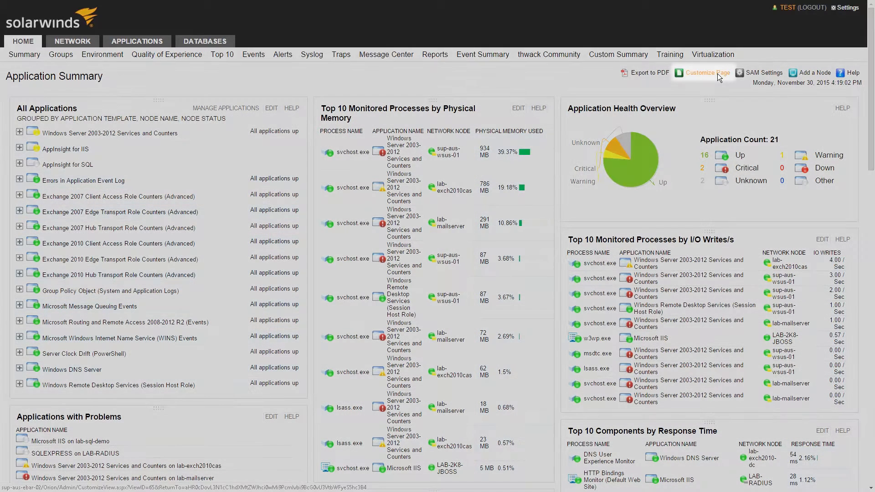
left_click(137, 41)
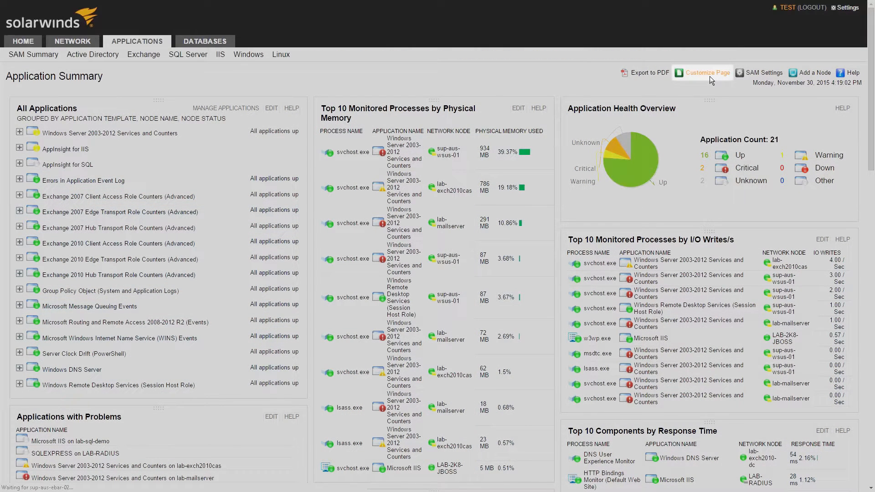
Add the Hardware Health Overview resource to Column 1 and return to the summary
left_click(707, 73)
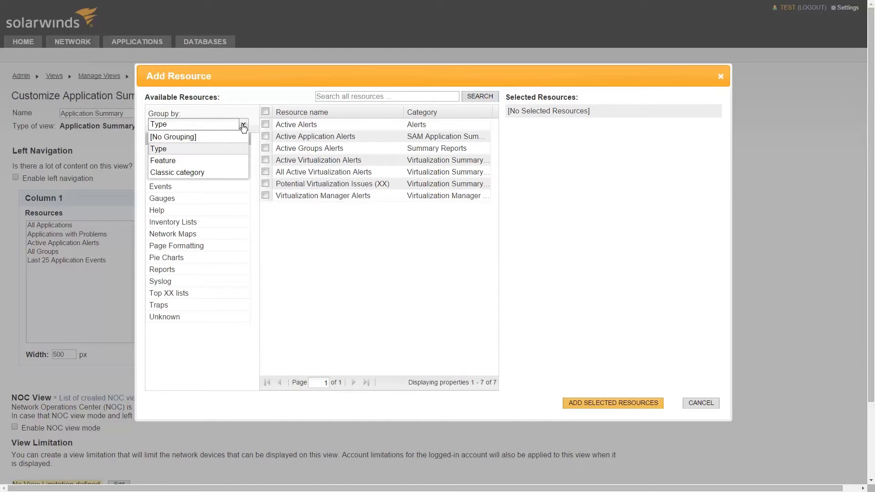
mouse_move(193, 149)
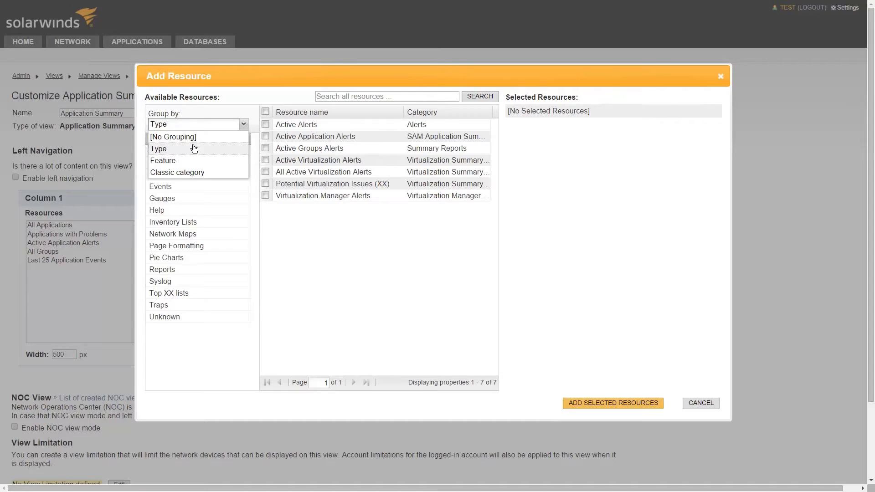
left_click(163, 161)
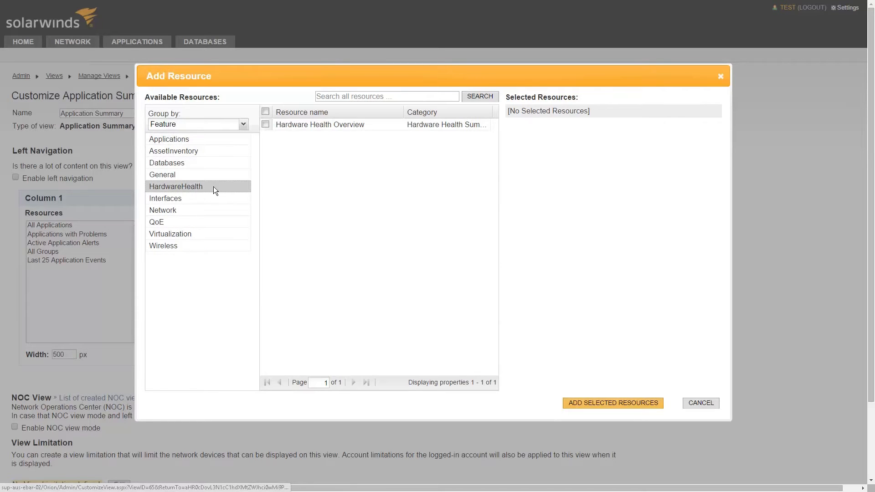
left_click(265, 124)
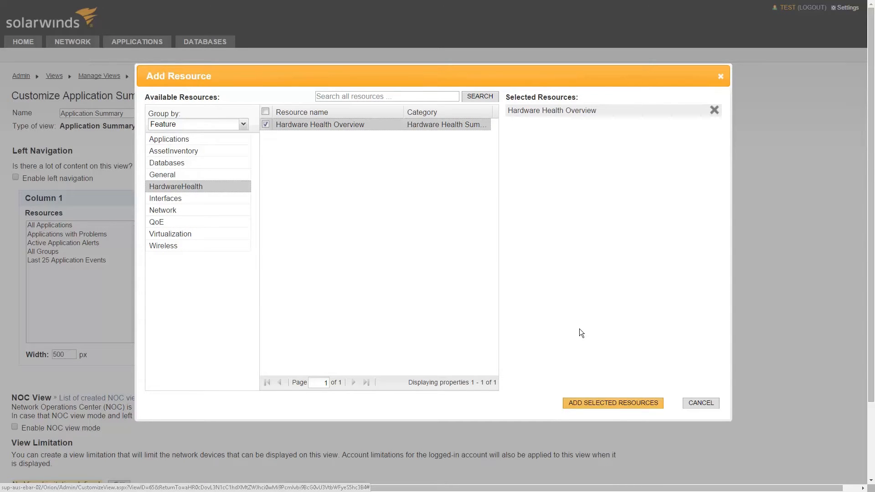
left_click(612, 403)
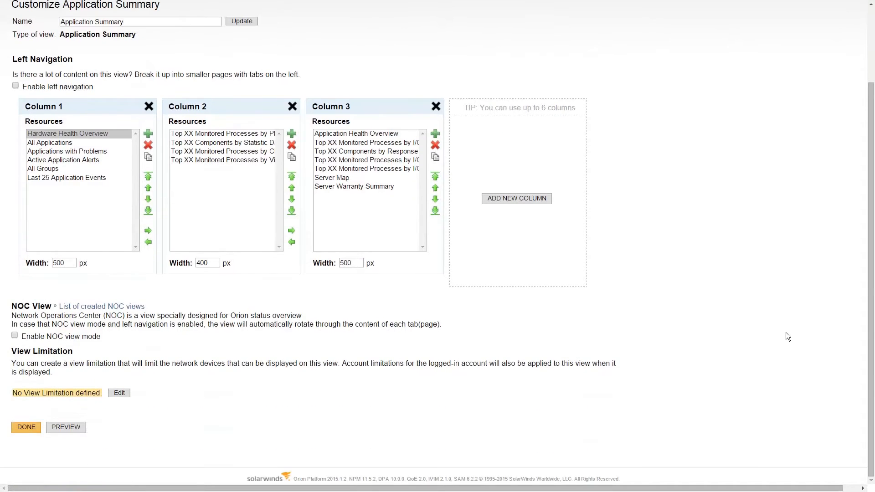
left_click(26, 426)
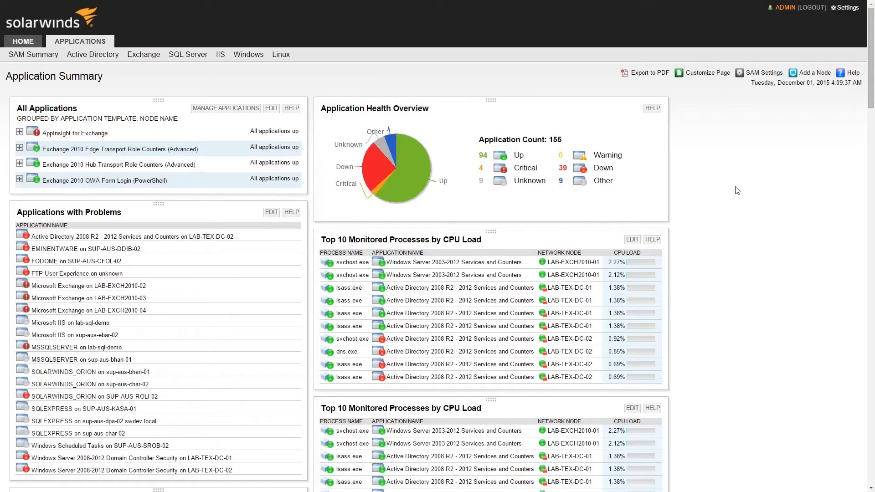
Retitle the second CPU-load Top 10 for Exchange with filter Application.Name like '%Exchange%' and submit
scroll("down", 3)
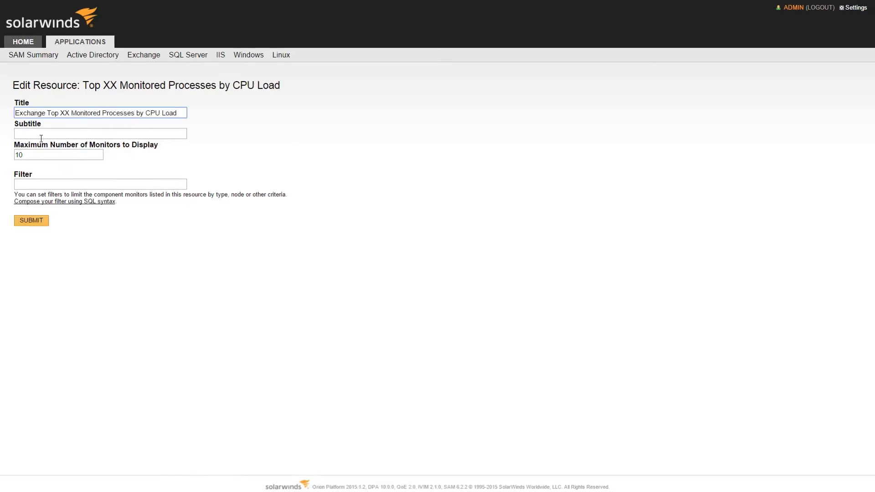
type("Application.Name like '%Exchange%'")
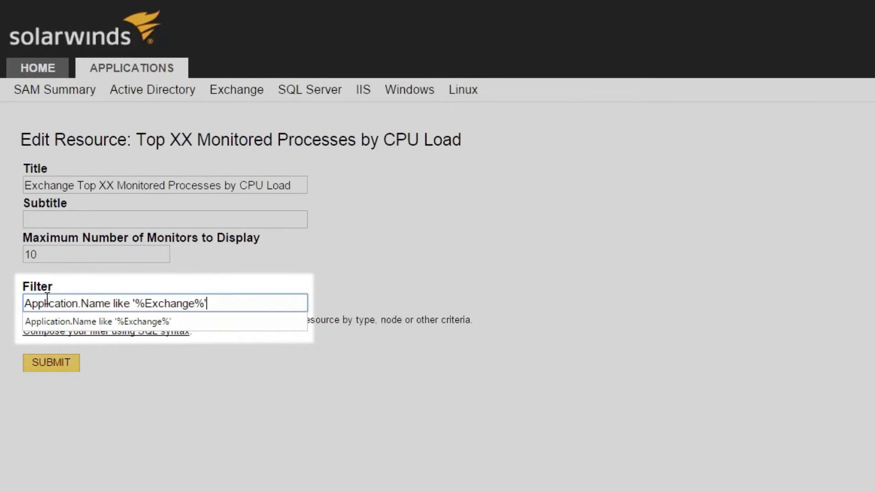
left_click(50, 363)
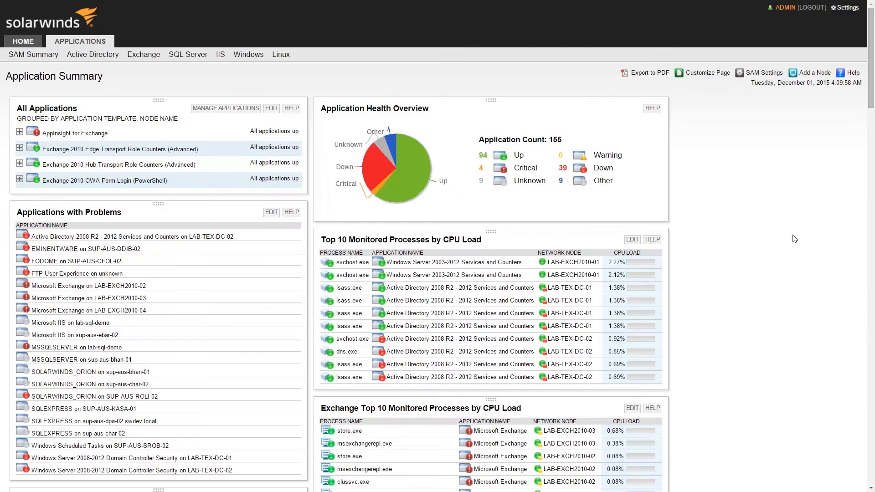
scroll("down", 3)
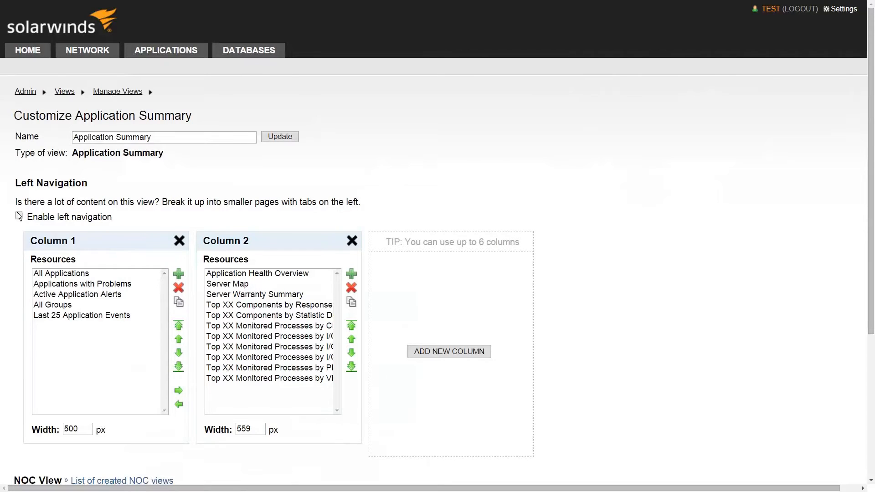
Enable left navigation, add a tab named Top 10s, and select the Summary tab layout
left_click(18, 217)
type("Top 10s")
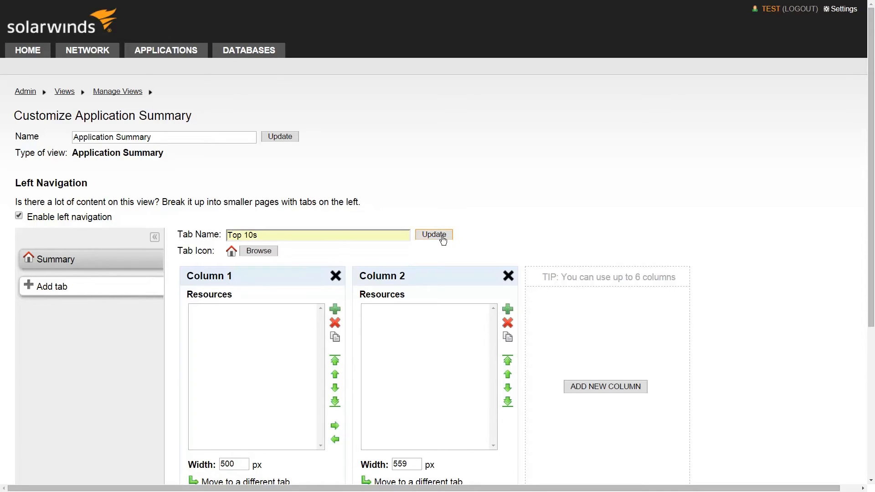
left_click(434, 235)
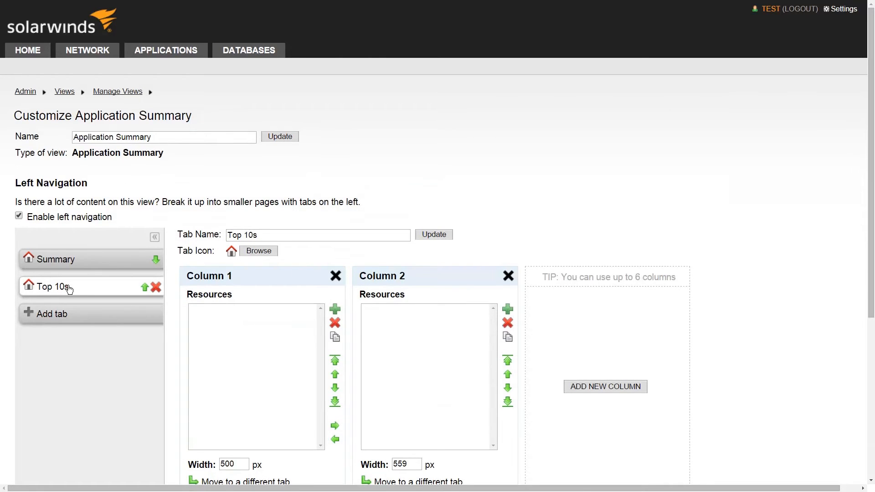
mouse_move(86, 263)
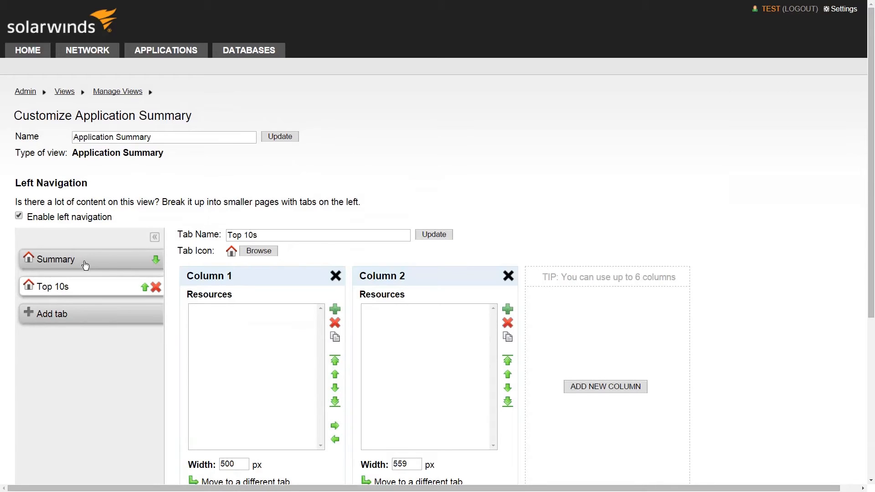
left_click(55, 259)
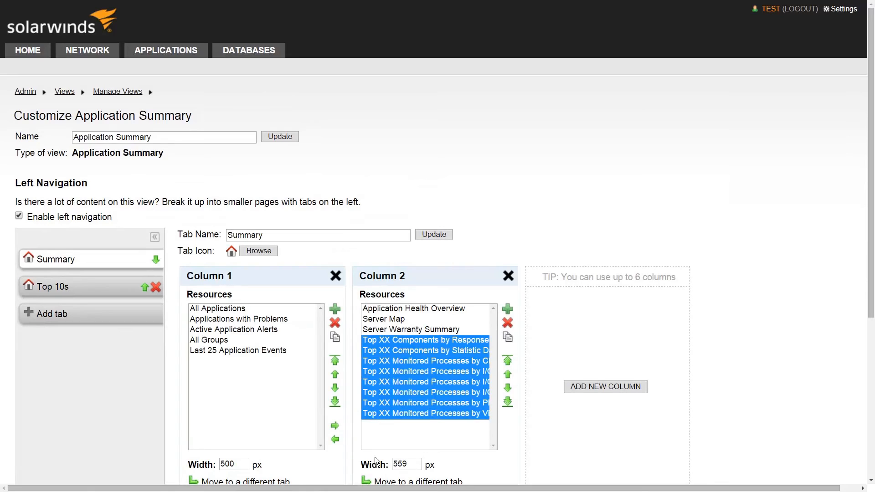
Move the selected Top XX resources from Summary Column 2 to Top 10s Column1 and view that tab
scroll("down", 3)
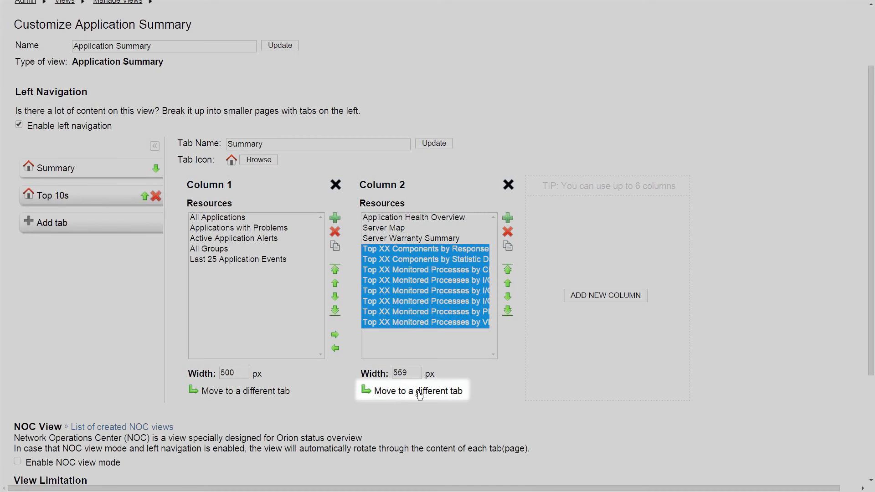
left_click(417, 390)
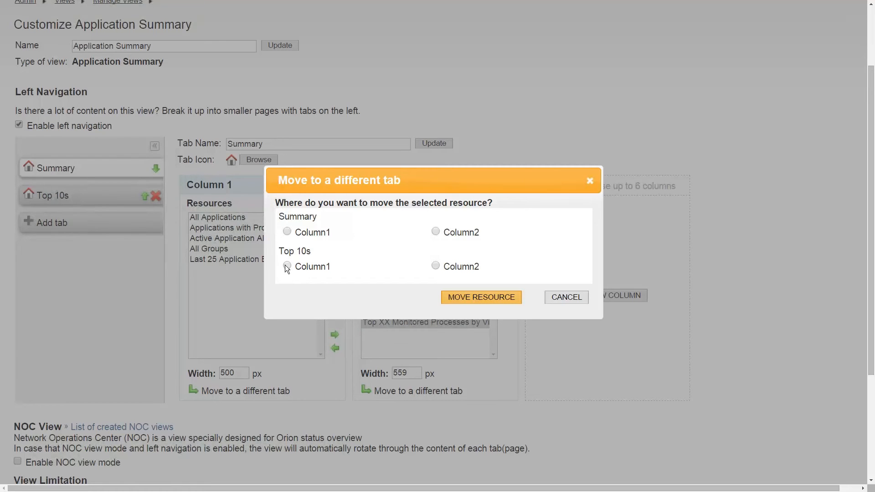
left_click(566, 297)
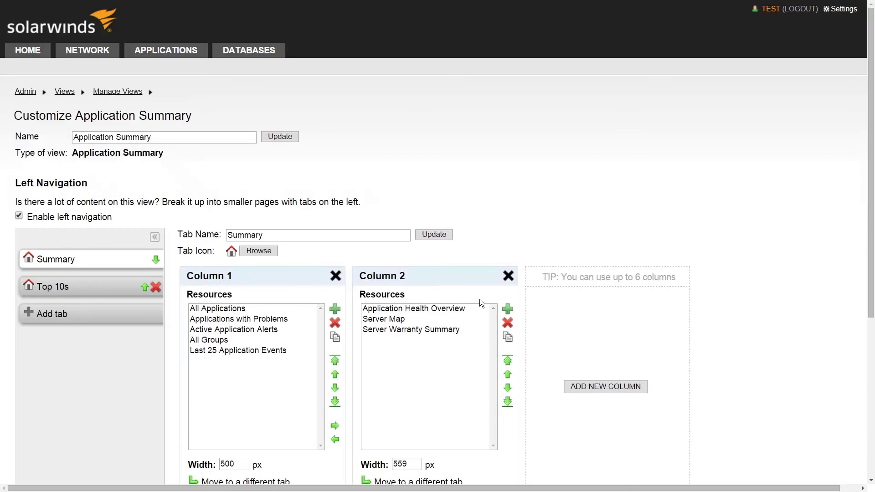
left_click(51, 287)
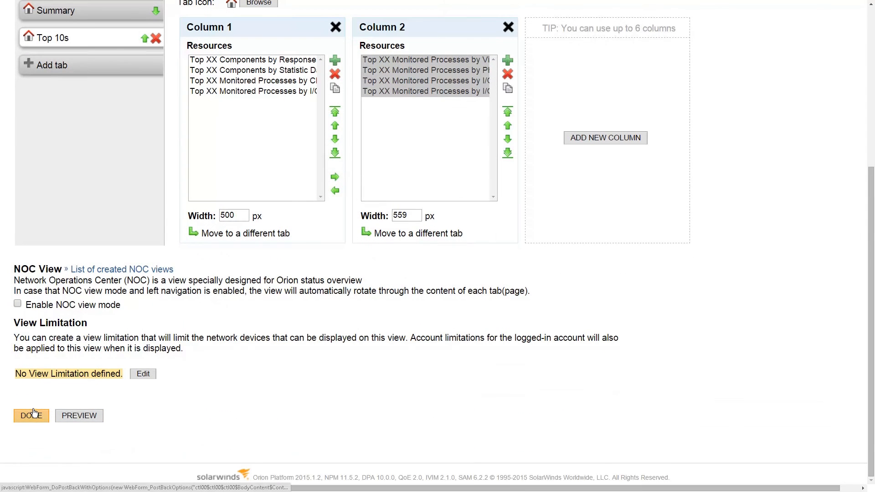
Save the view with Done, check the Top 10s tab, then switch to Summary
left_click(31, 416)
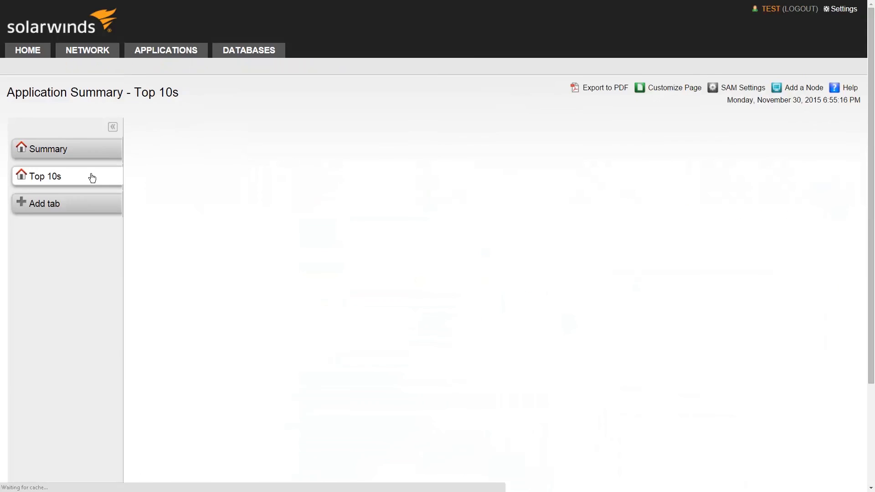
left_click(45, 177)
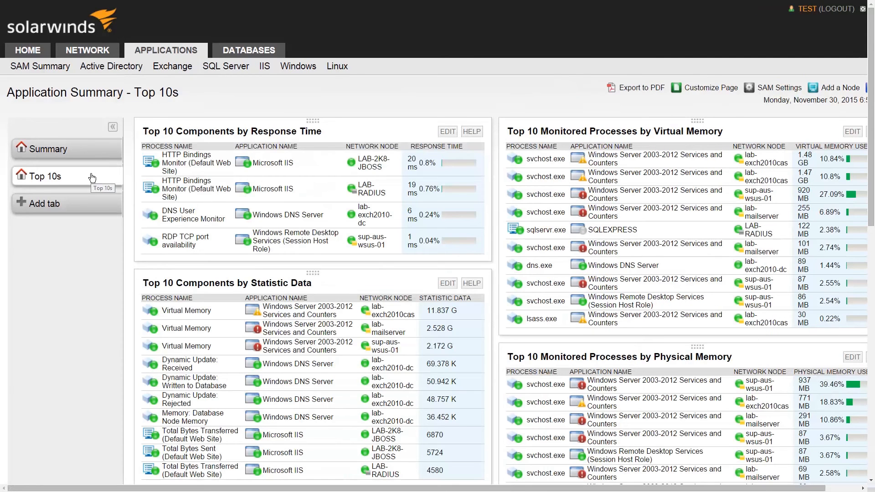
mouse_move(106, 166)
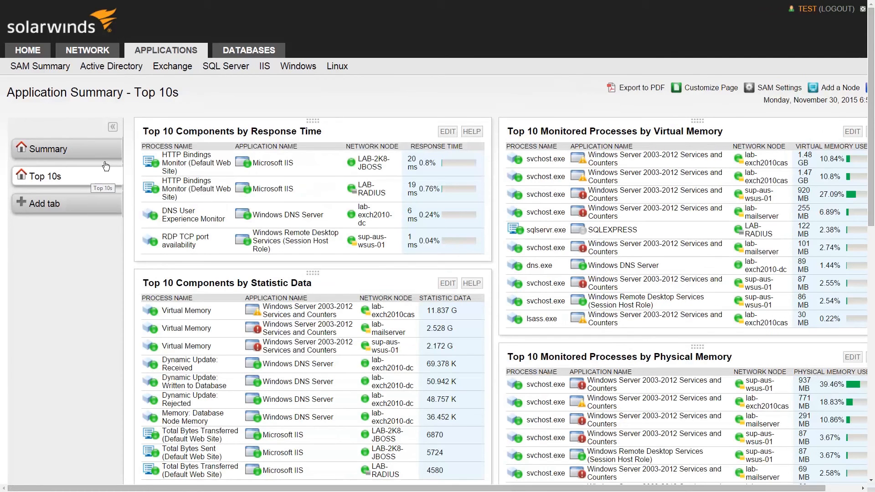
left_click(48, 149)
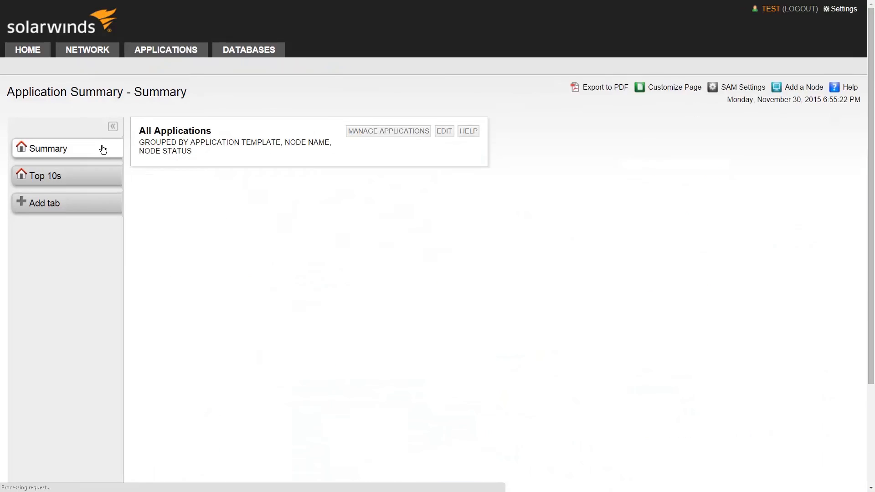